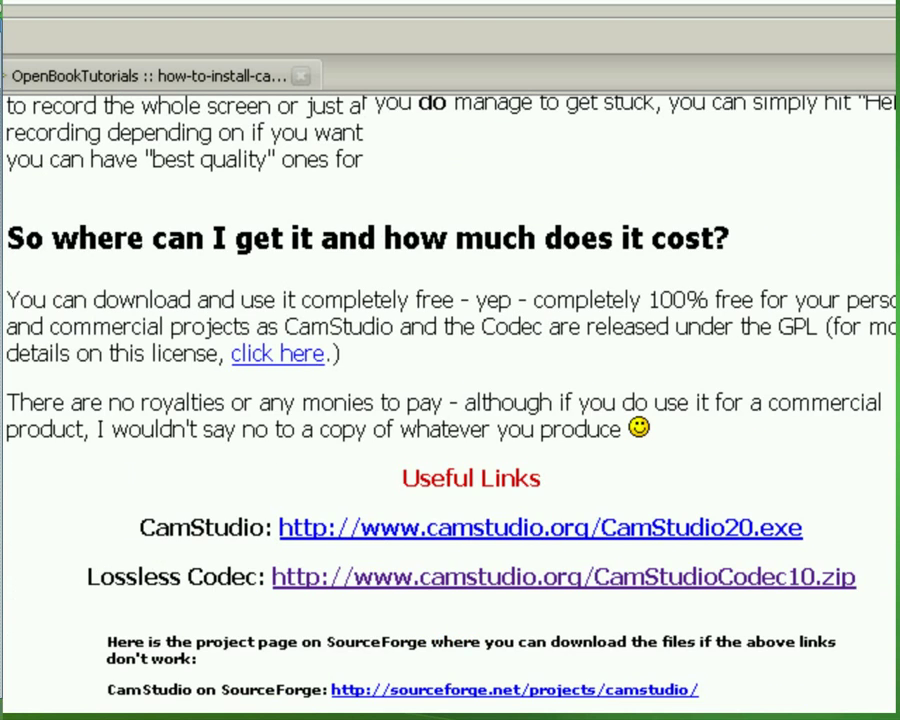
Download the Lossless Codec zip from the tutorial page, saving it to disk
scroll(down, 3)
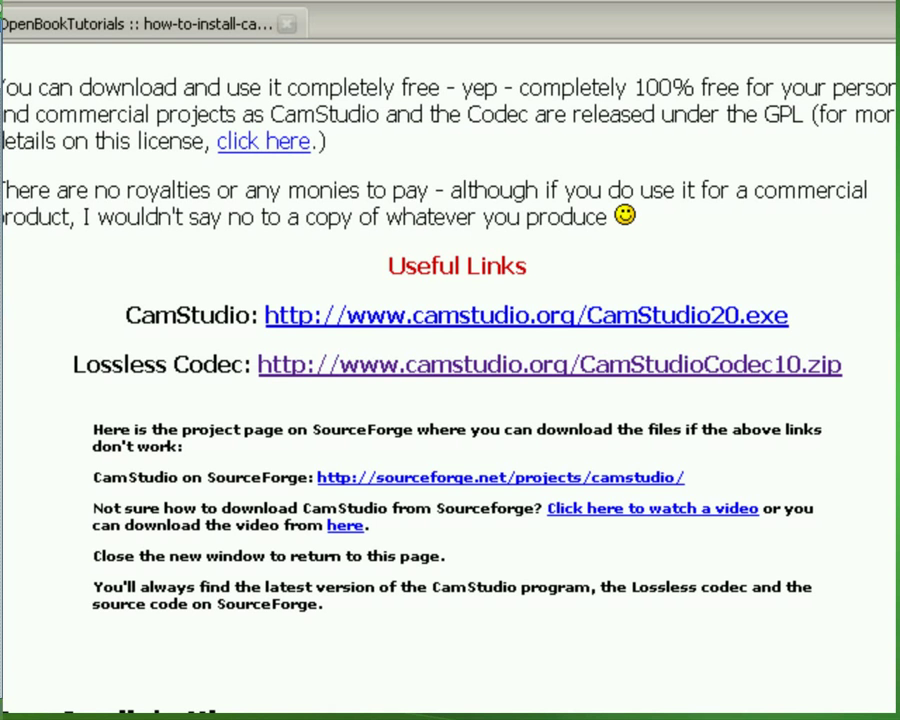
click(548, 364)
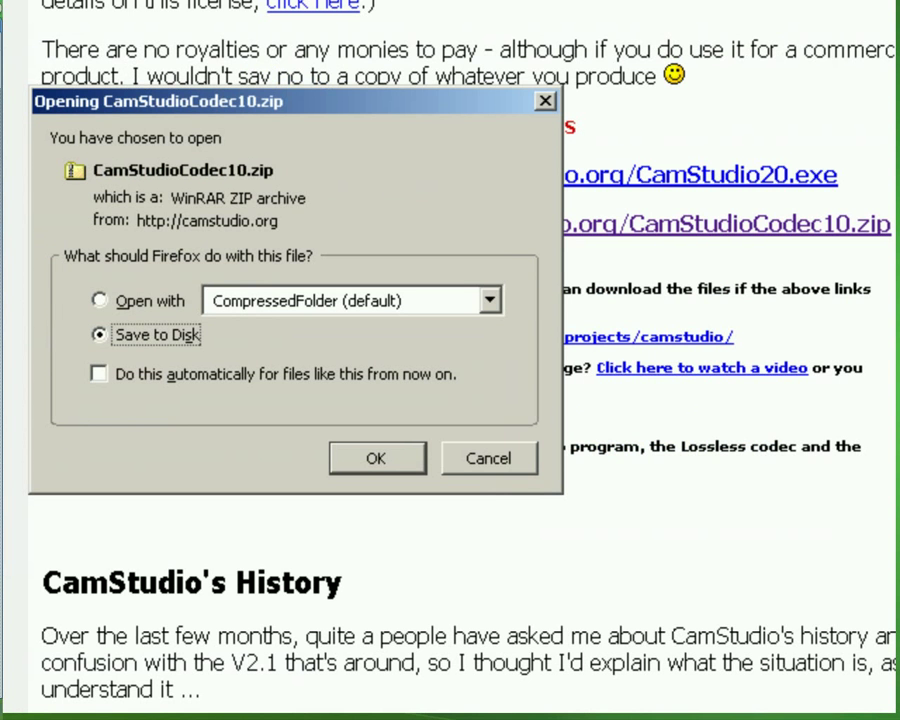
click(376, 458)
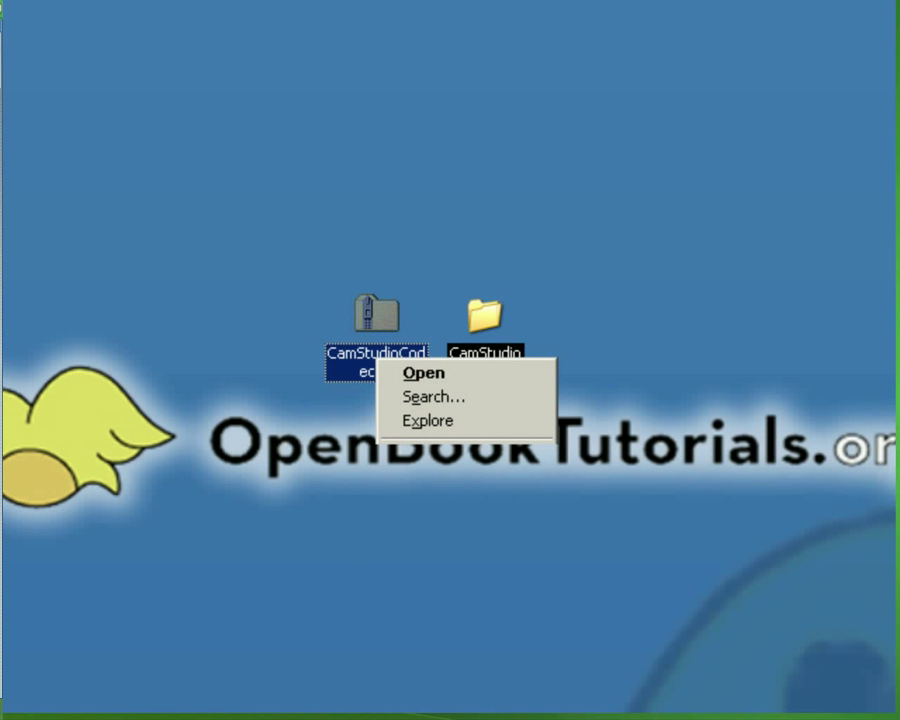
Extract the codec zip and install the codec from camcodec.inf in the CamStudio Codec folder
click(422, 374)
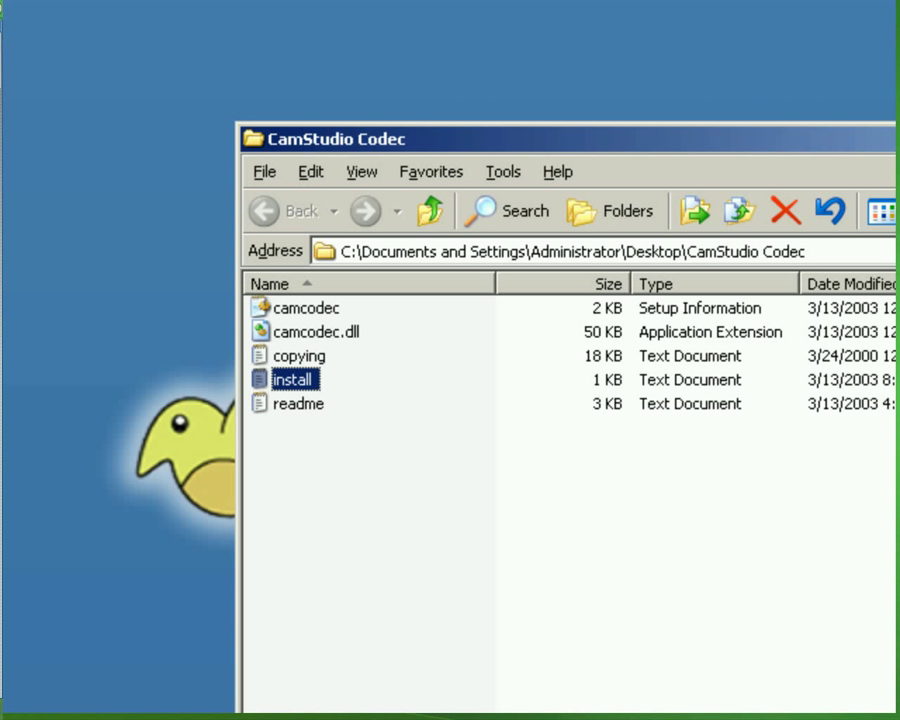
right_click(304, 308)
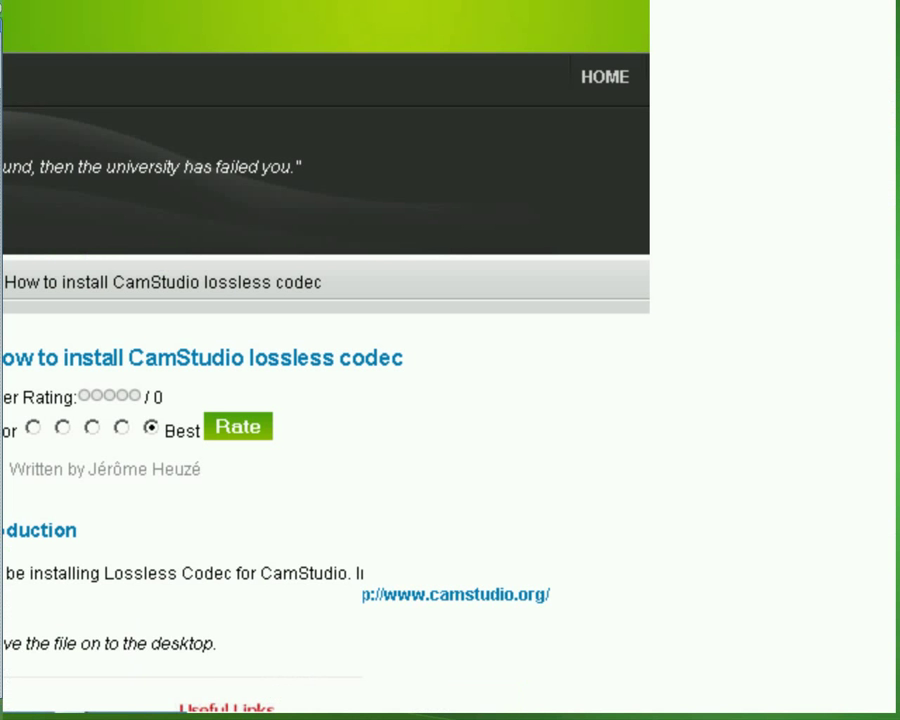
scroll(down, 3)
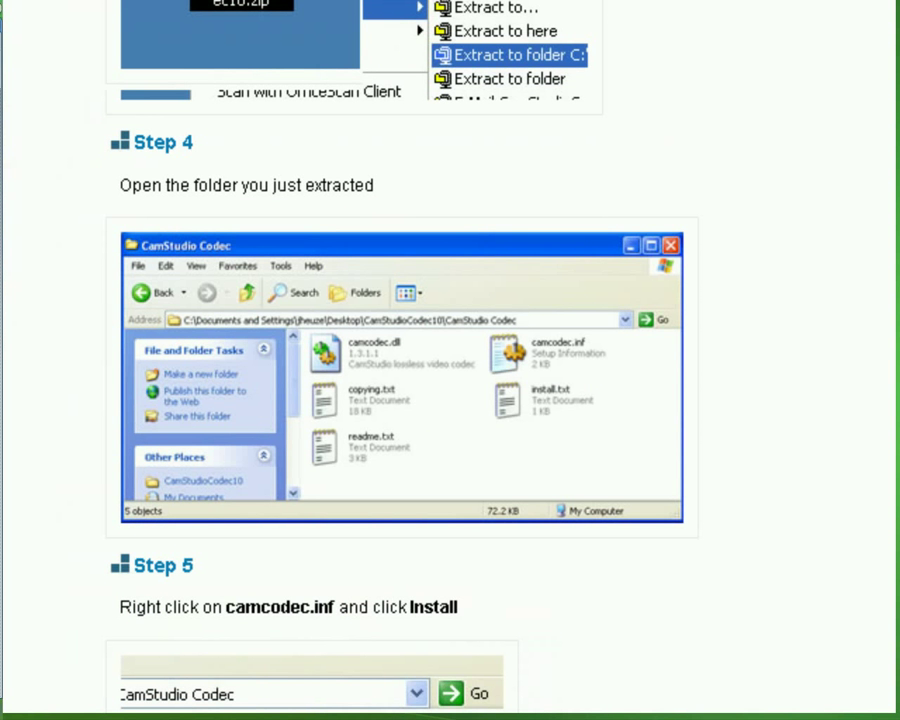
scroll(down, 3)
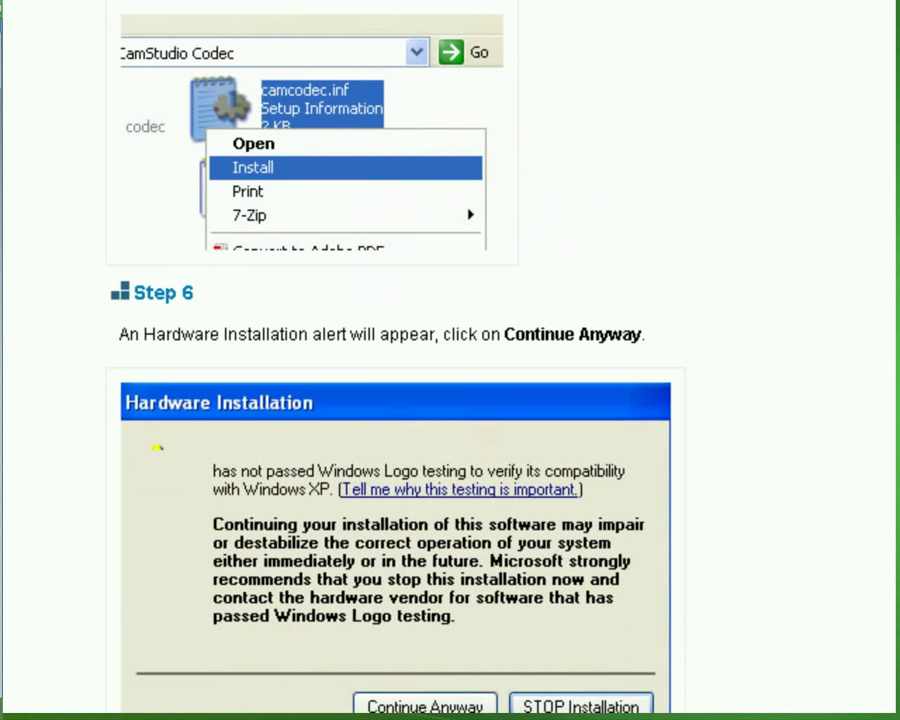
scroll(down, 3)
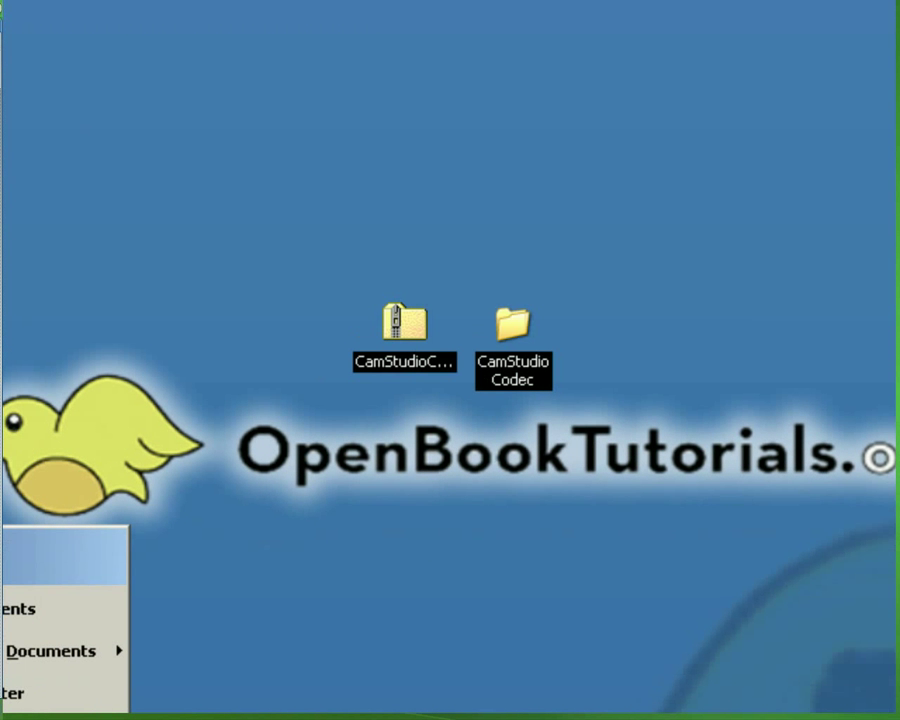
Launch CamStudio from Start > All Programs so its recorder window opens
click(50, 632)
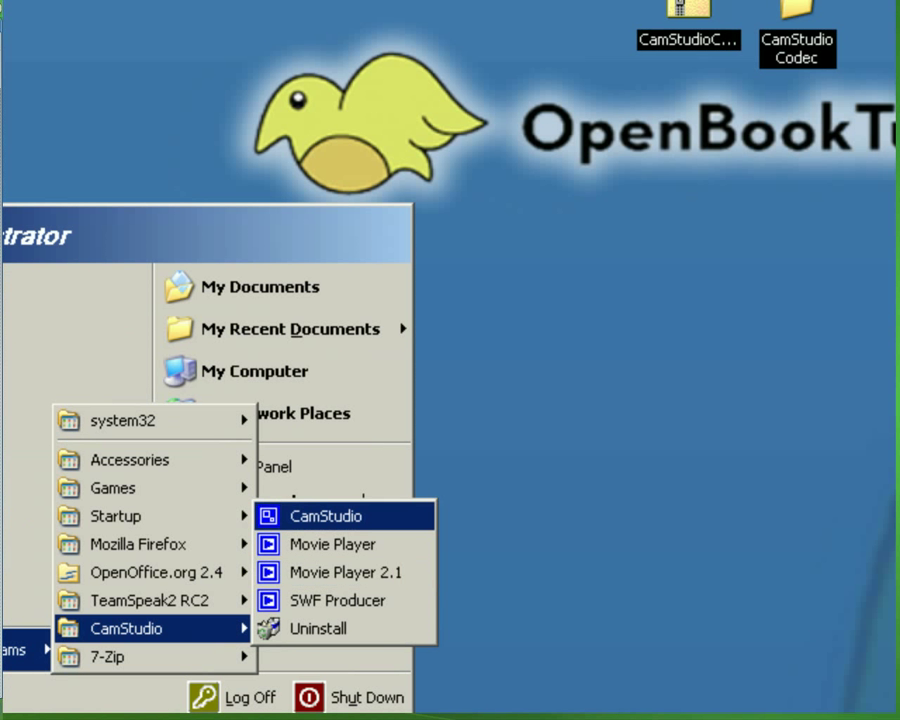
click(324, 516)
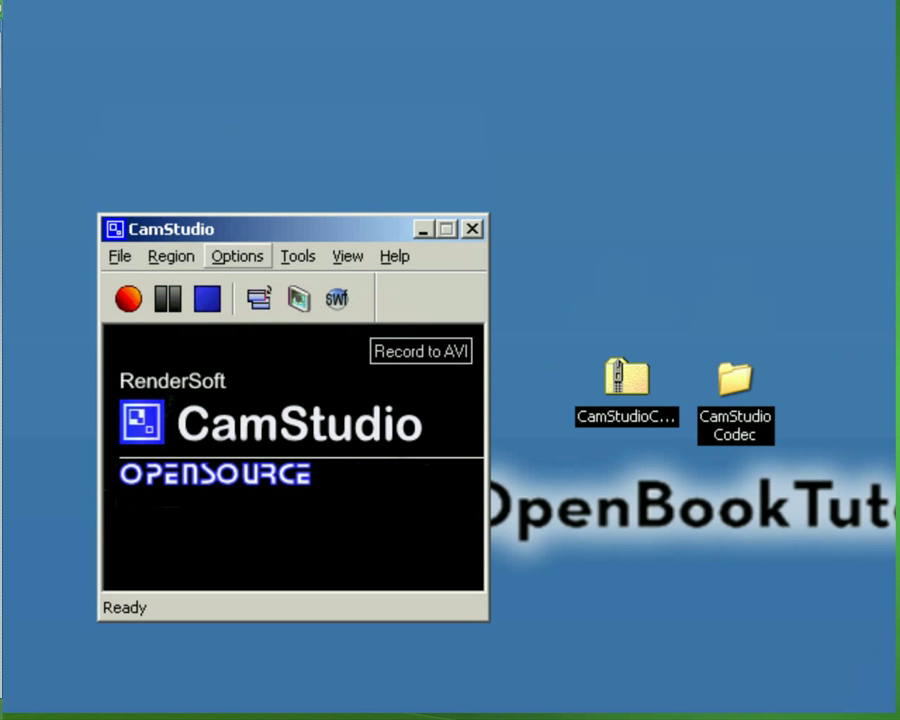
In Video Options, choose CamStudio Lossless Codec v1.0 as compressor and confirm with OK
click(236, 256)
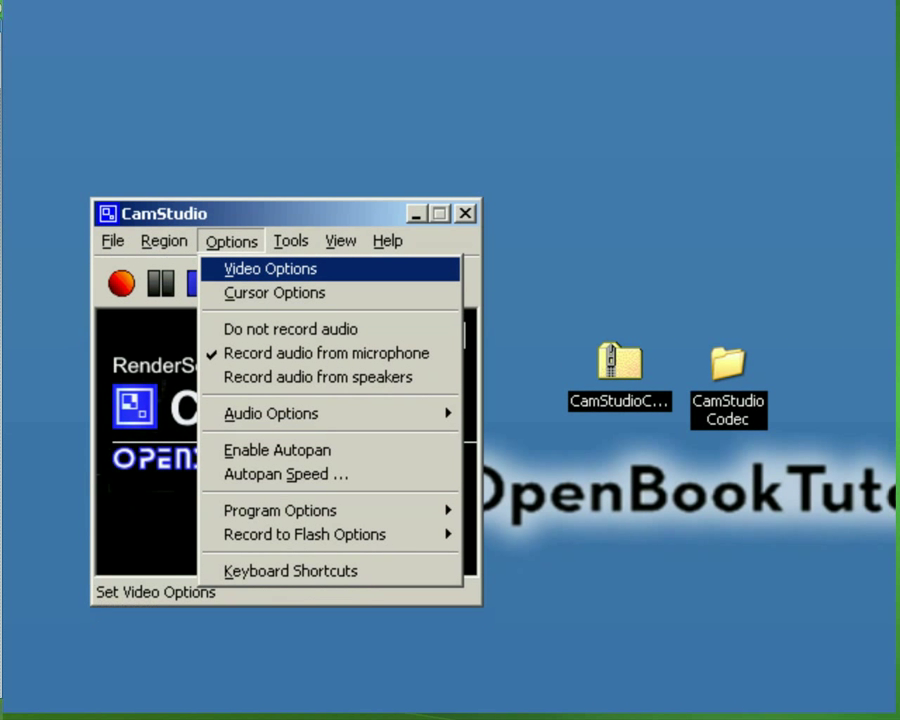
click(268, 268)
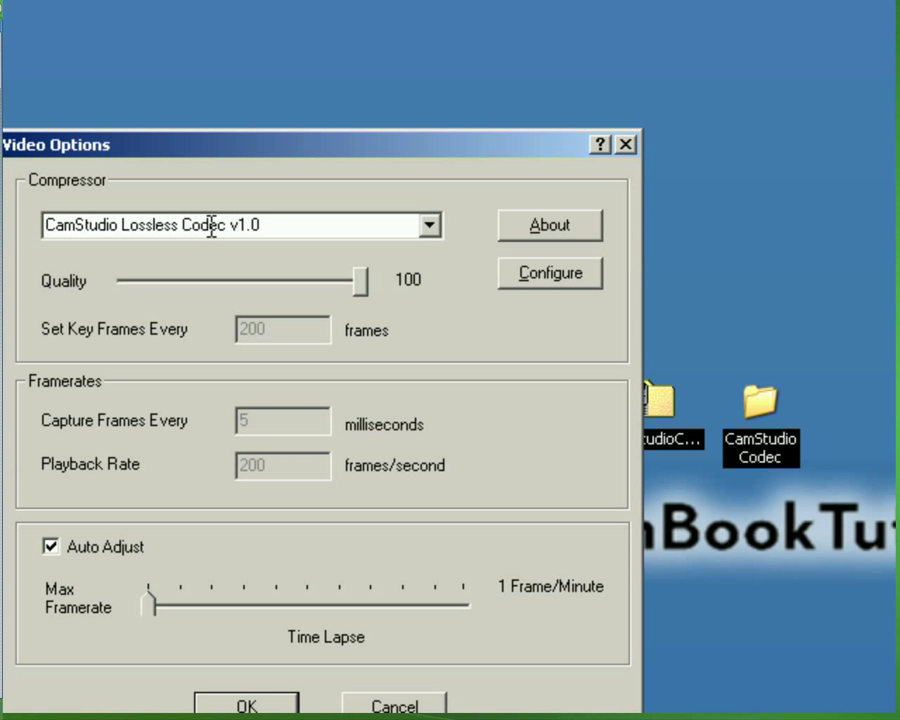
click(428, 224)
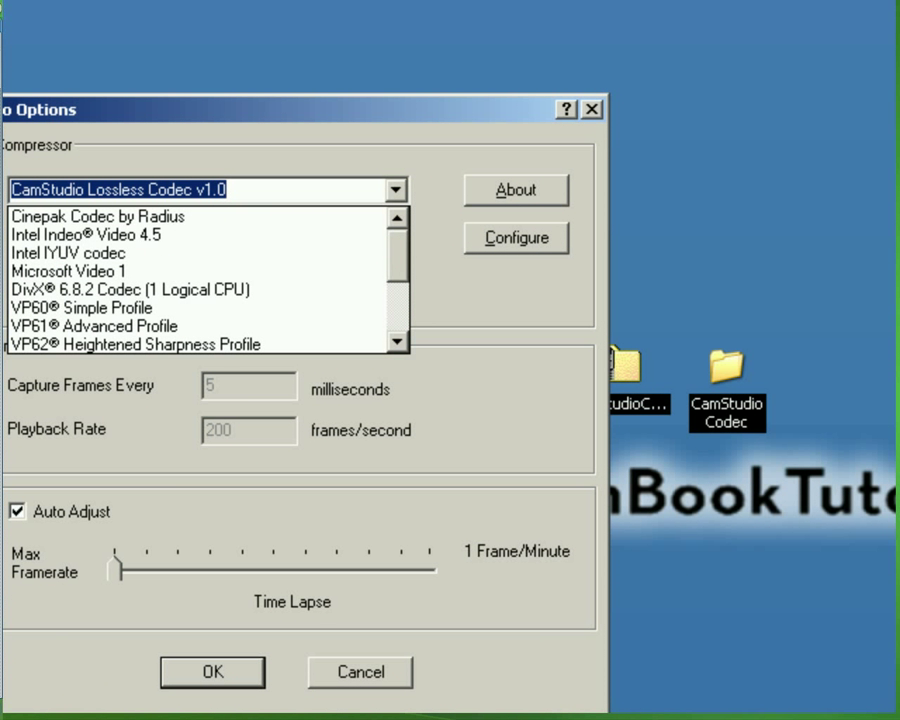
click(84, 268)
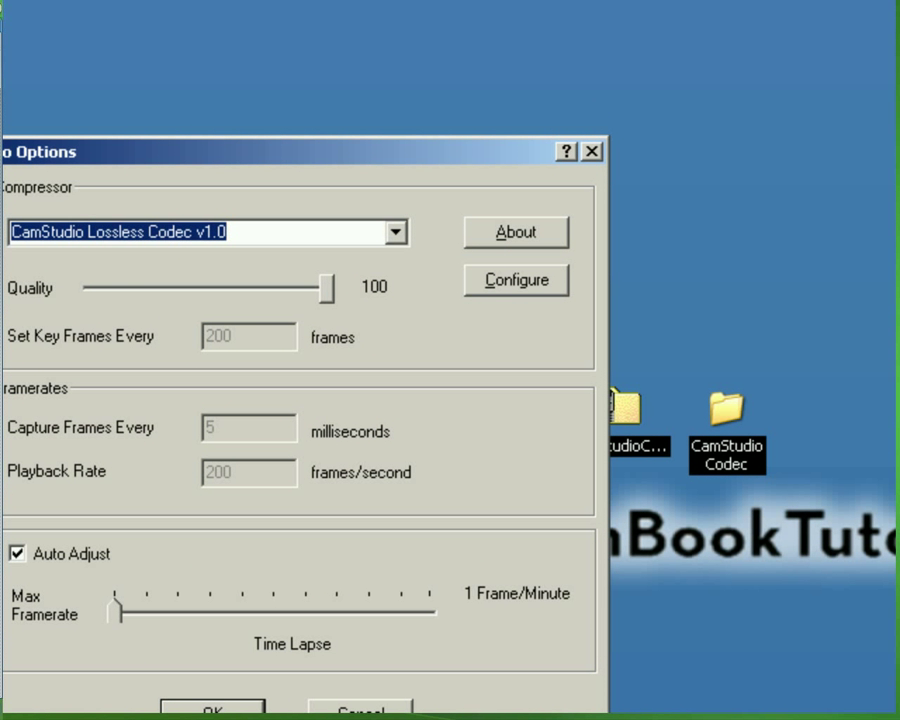
click(516, 280)
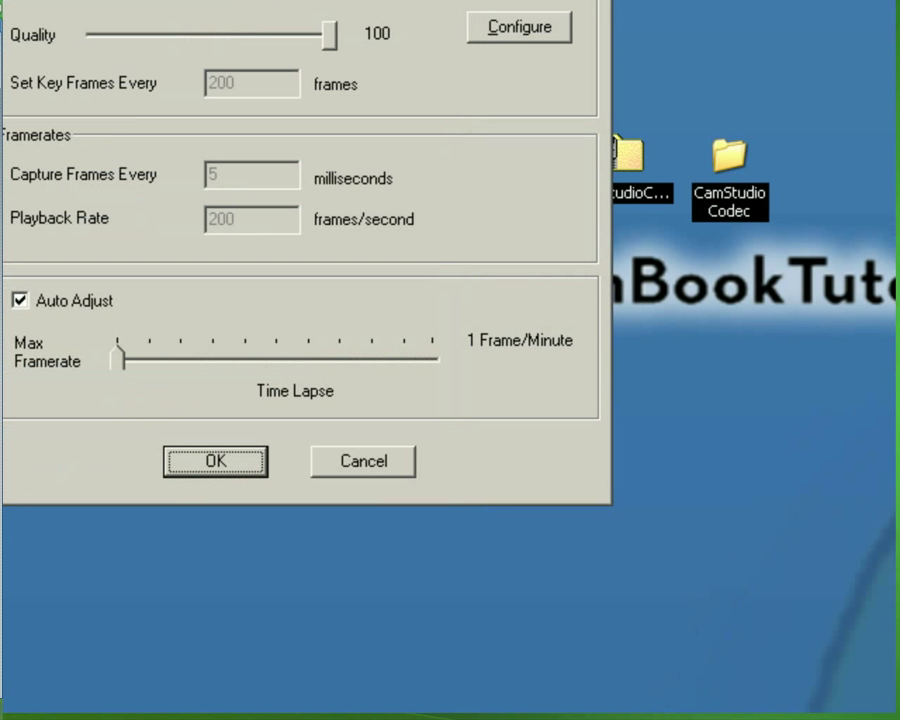
click(216, 460)
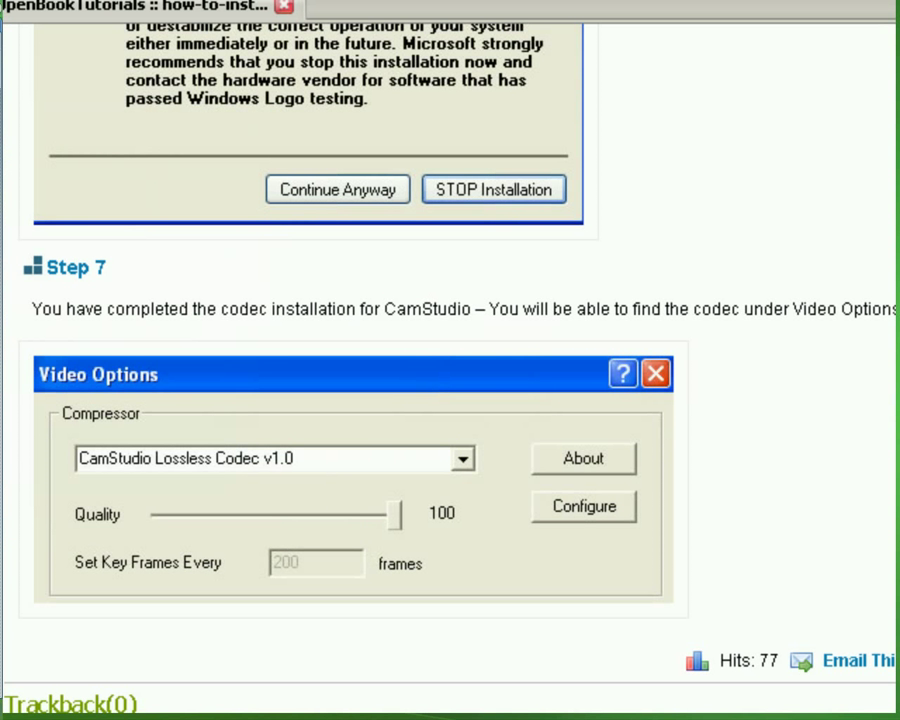
scroll(down, 3)
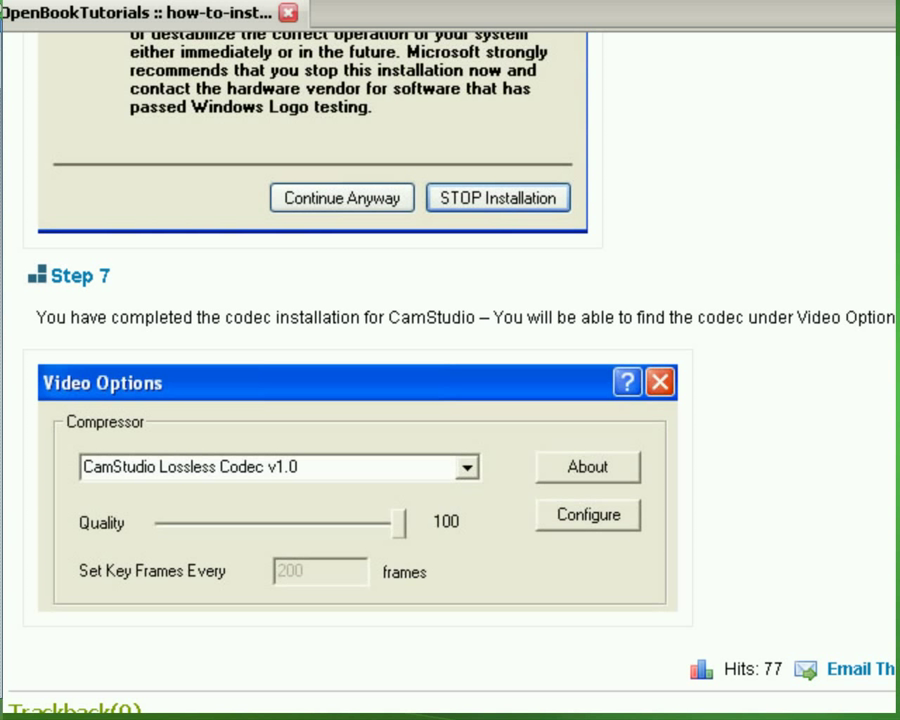
scroll(down, 3)
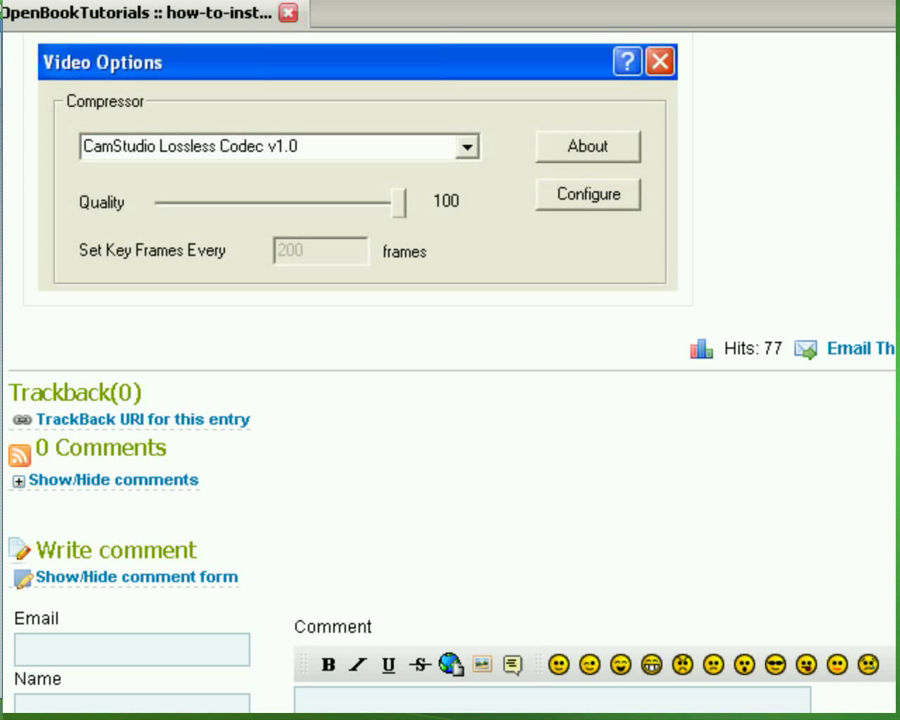
scroll(down, 3)
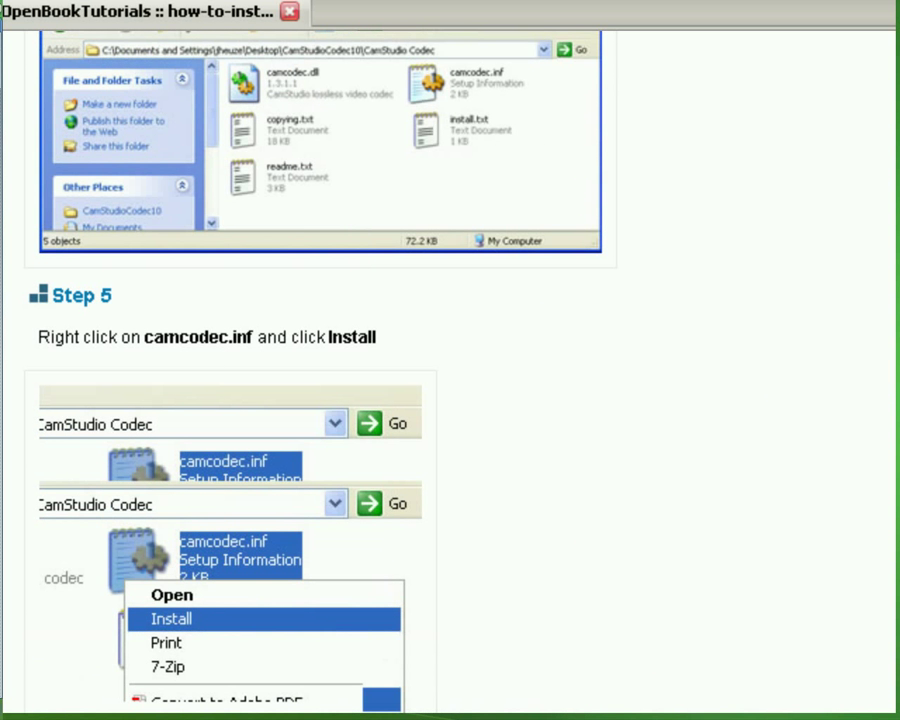
scroll(down, 3)
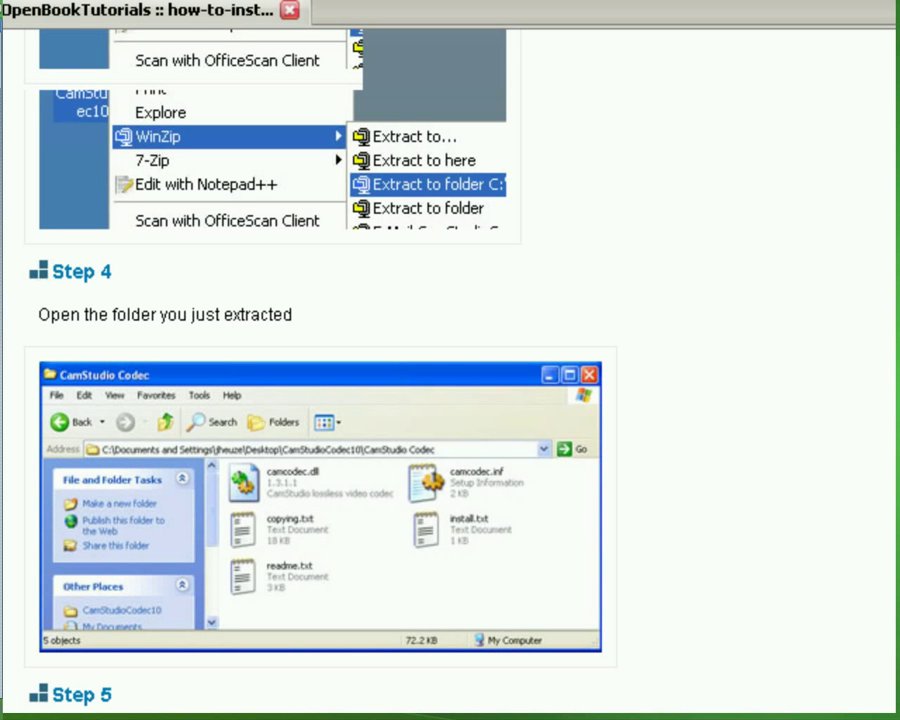
scroll(down, 3)
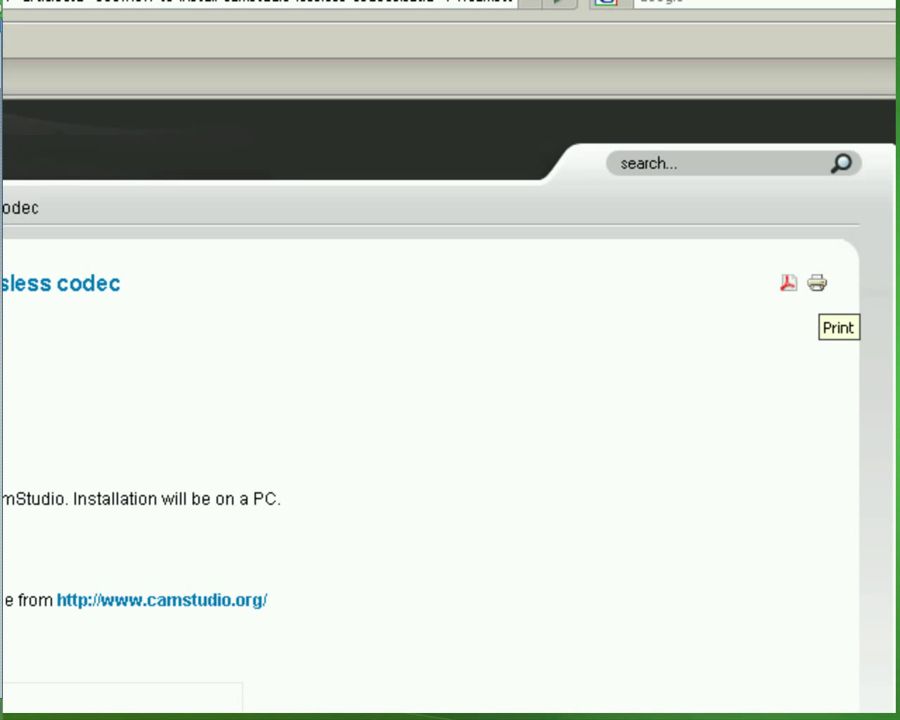
scroll(down, 3)
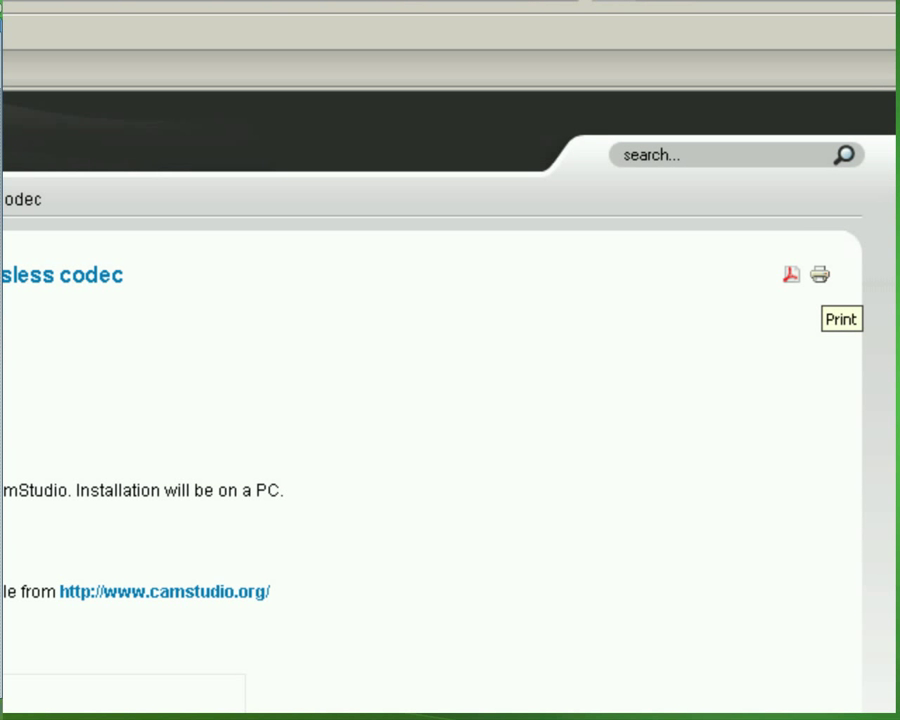